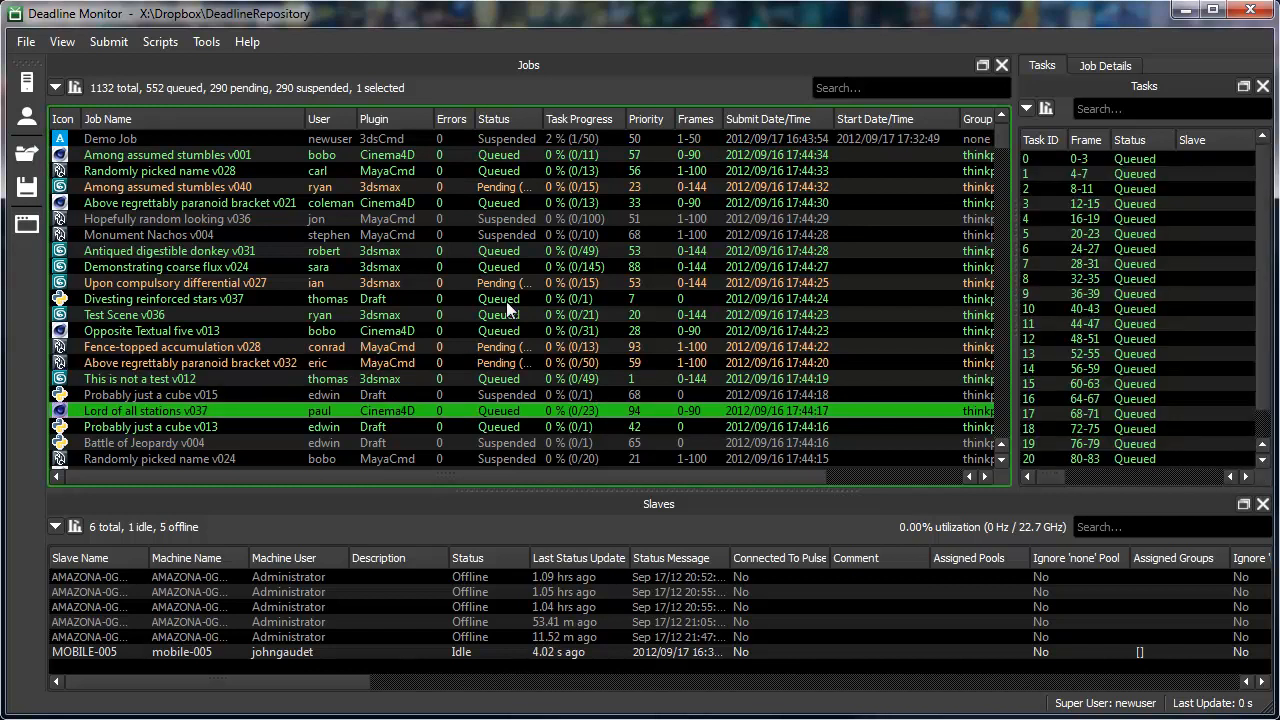
# - Resume the suspended Demo Job and begin creating a new Jobs panel filter
pyautogui.click(110, 138)
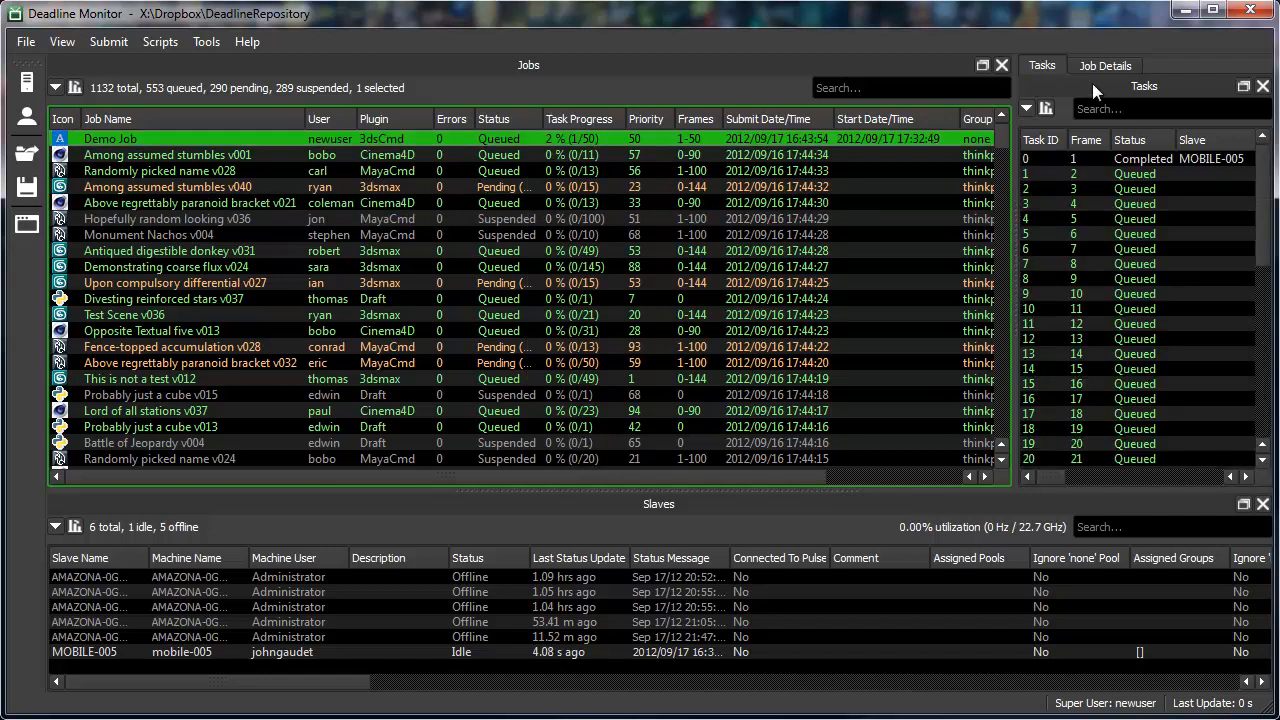
pyautogui.click(1104, 64)
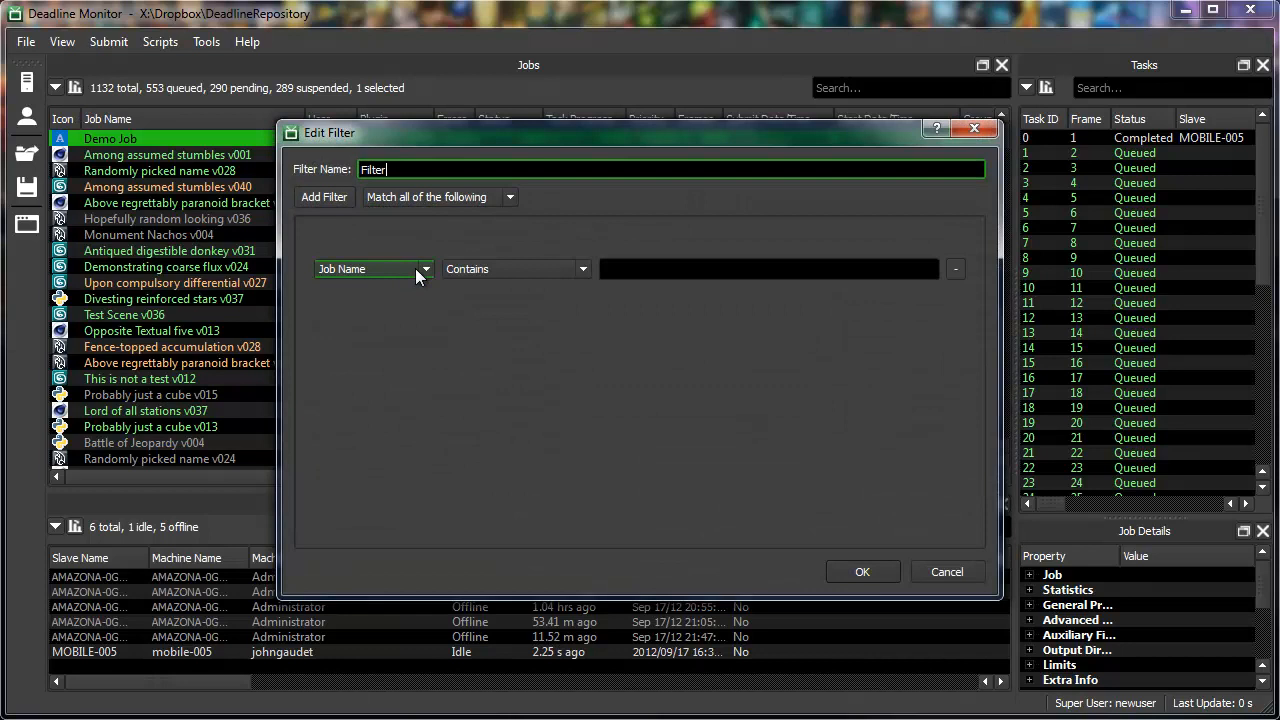
# - Filter jobs to User Contains 'jon' and Plugin Contains 'max', then apply the filter
pyautogui.click(370, 268)
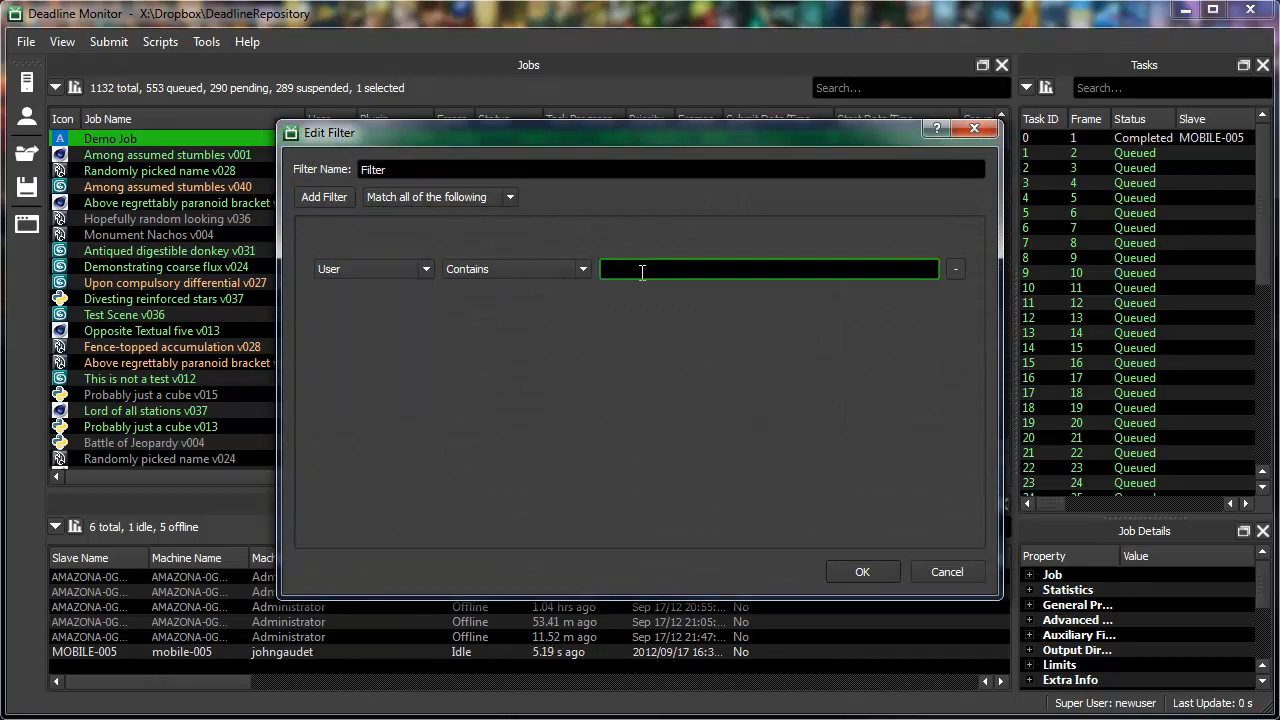
pyautogui.click(860, 572)
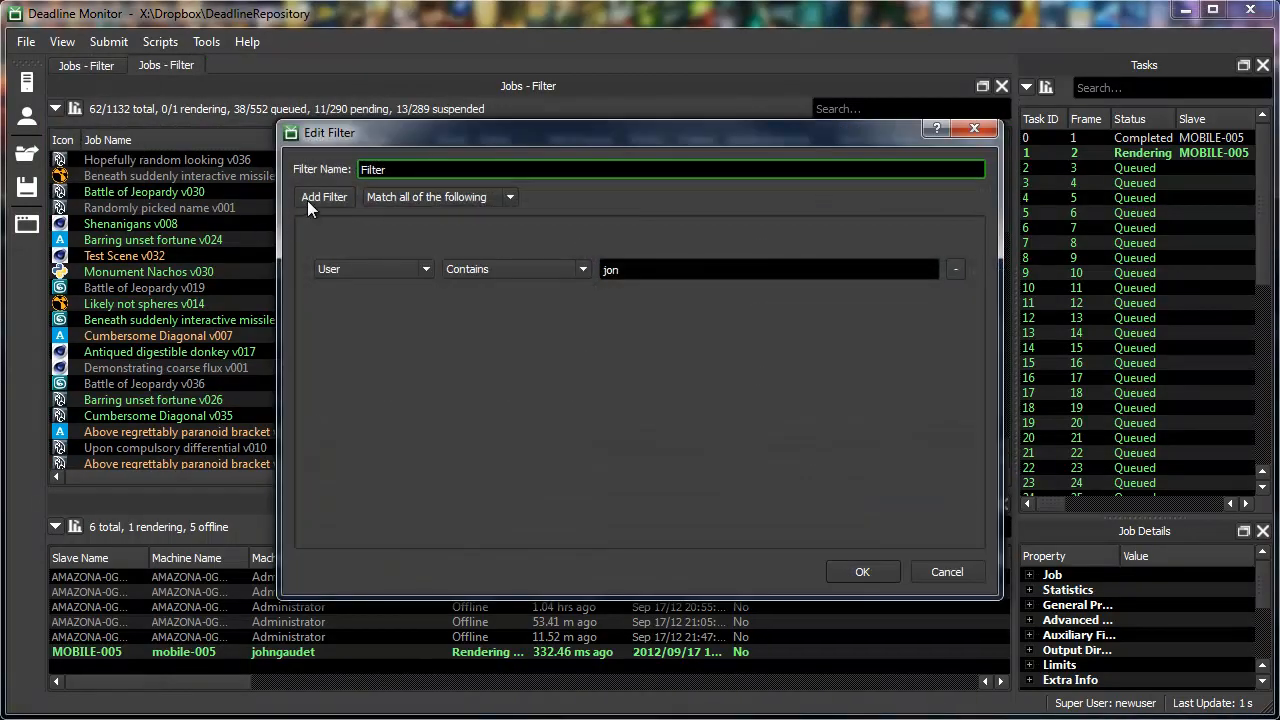
pyautogui.click(324, 196)
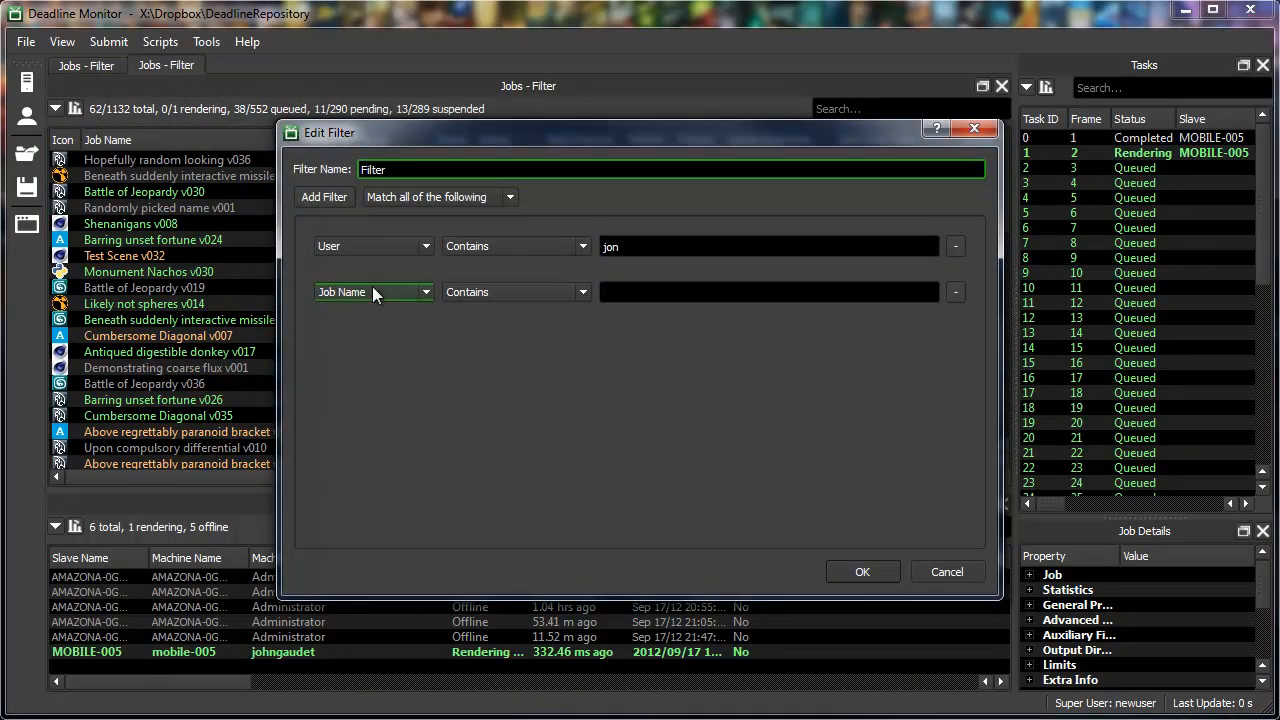
pyautogui.click(372, 292)
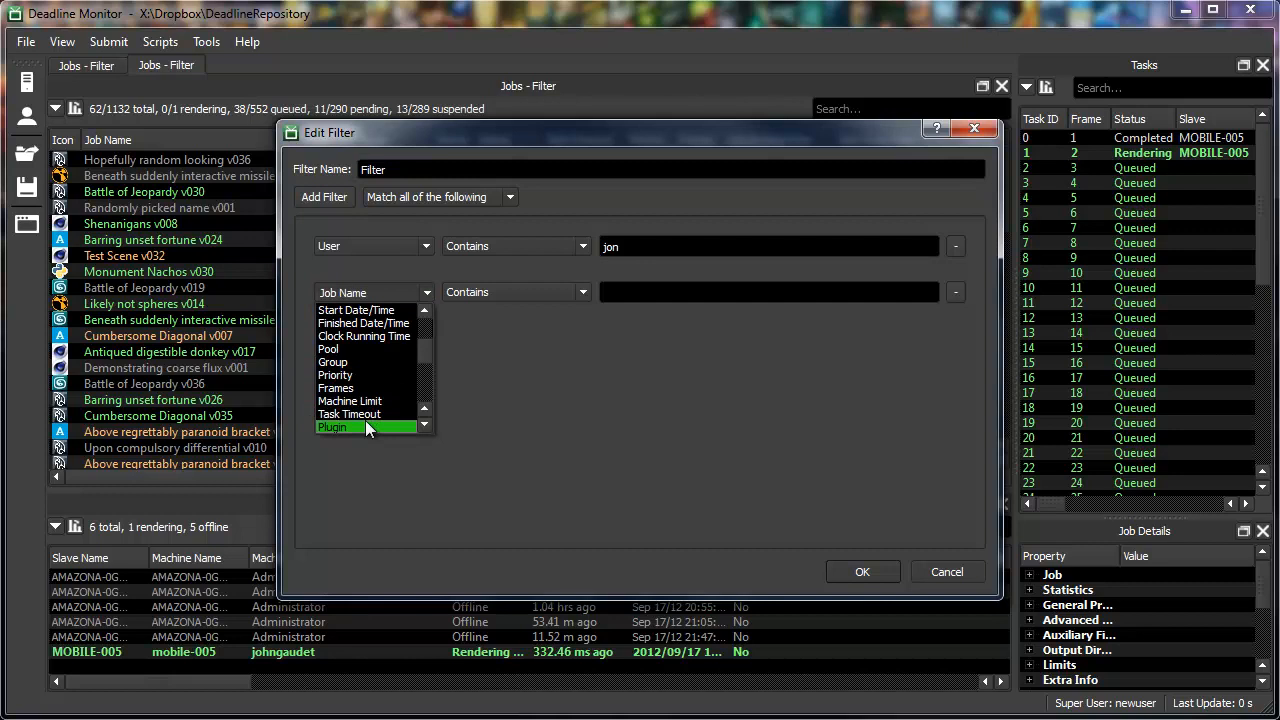
pyautogui.write('max')
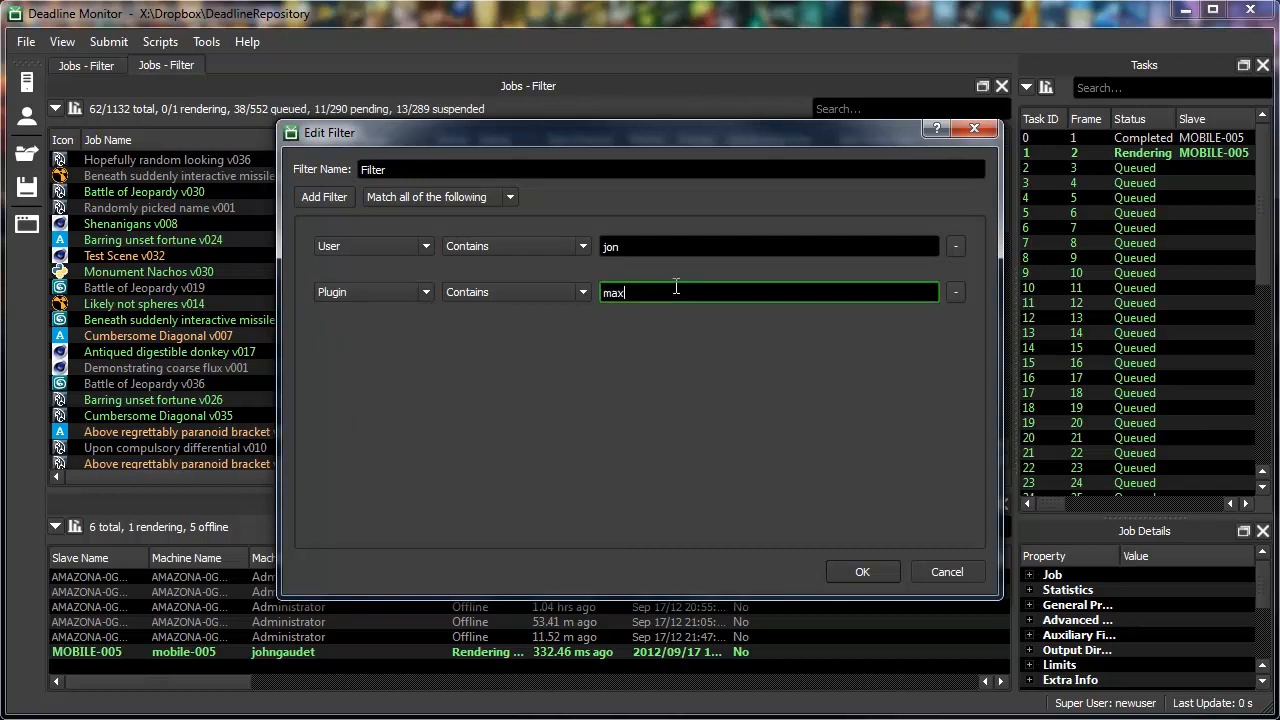
pyautogui.click(862, 572)
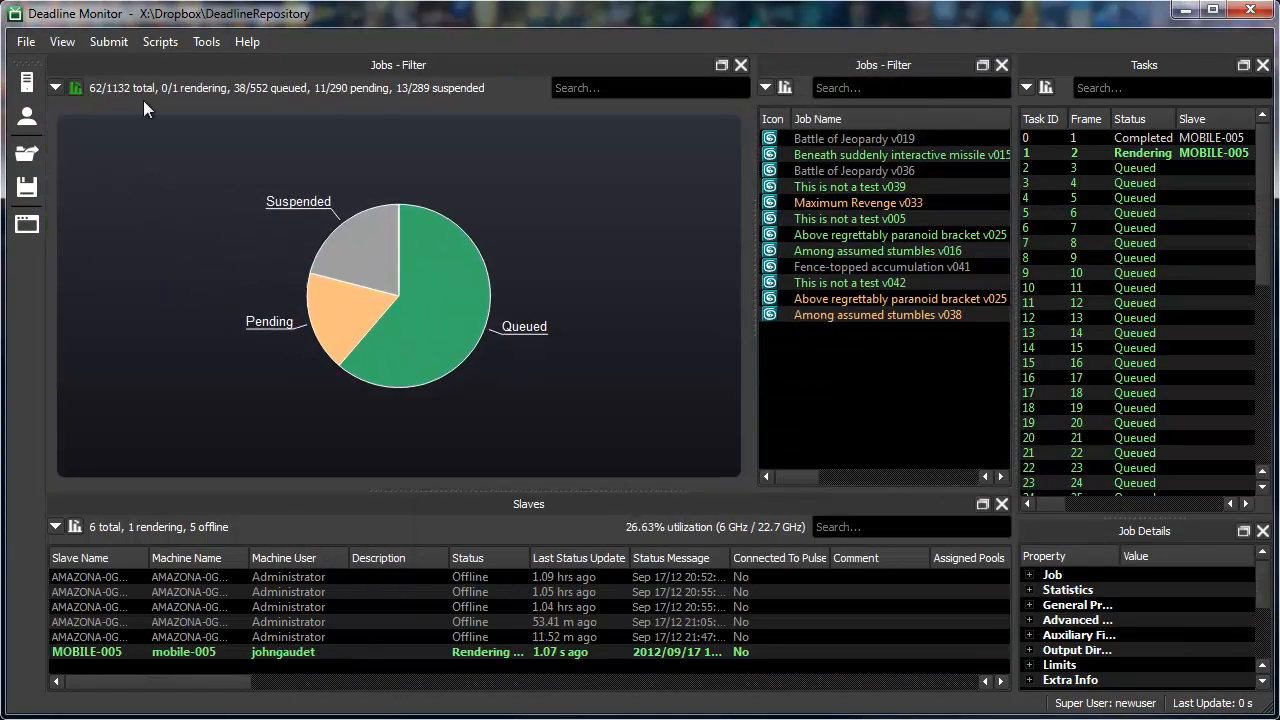
# - Show tasks as a pie chart, dismiss MOBILE-005's log, and list the cloud instances
pyautogui.click(1048, 88)
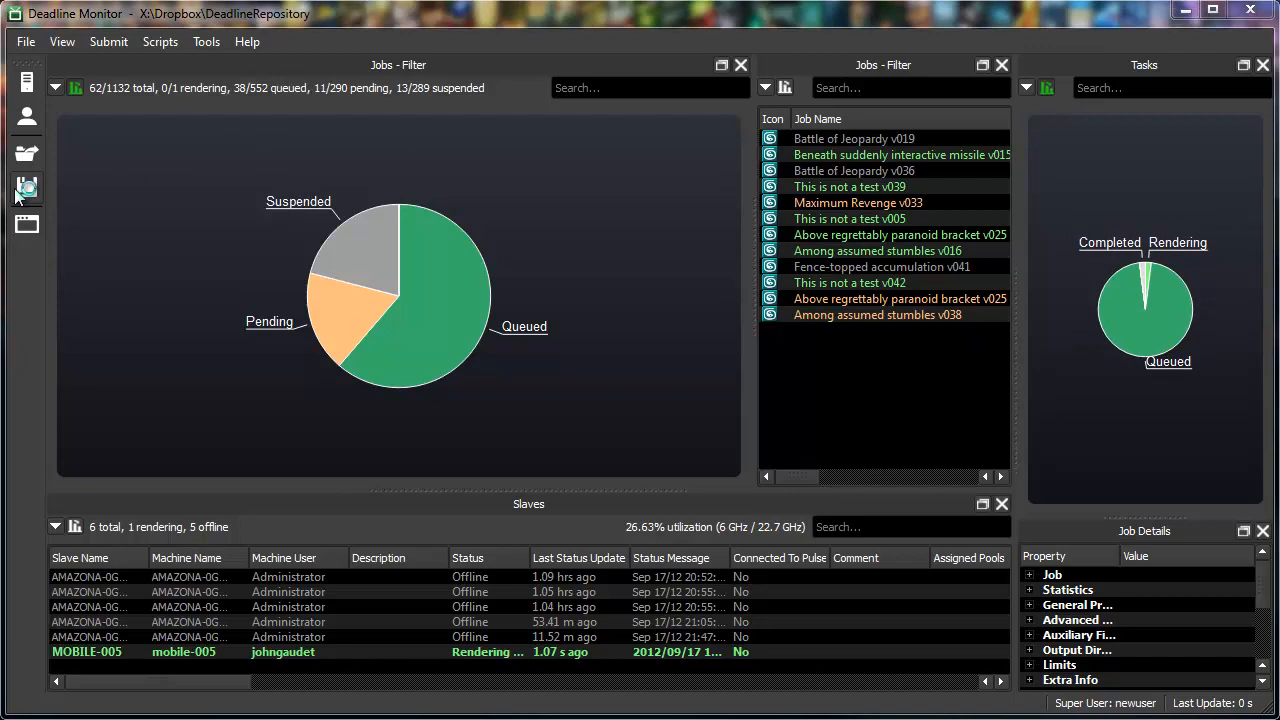
pyautogui.moveTo(28, 156)
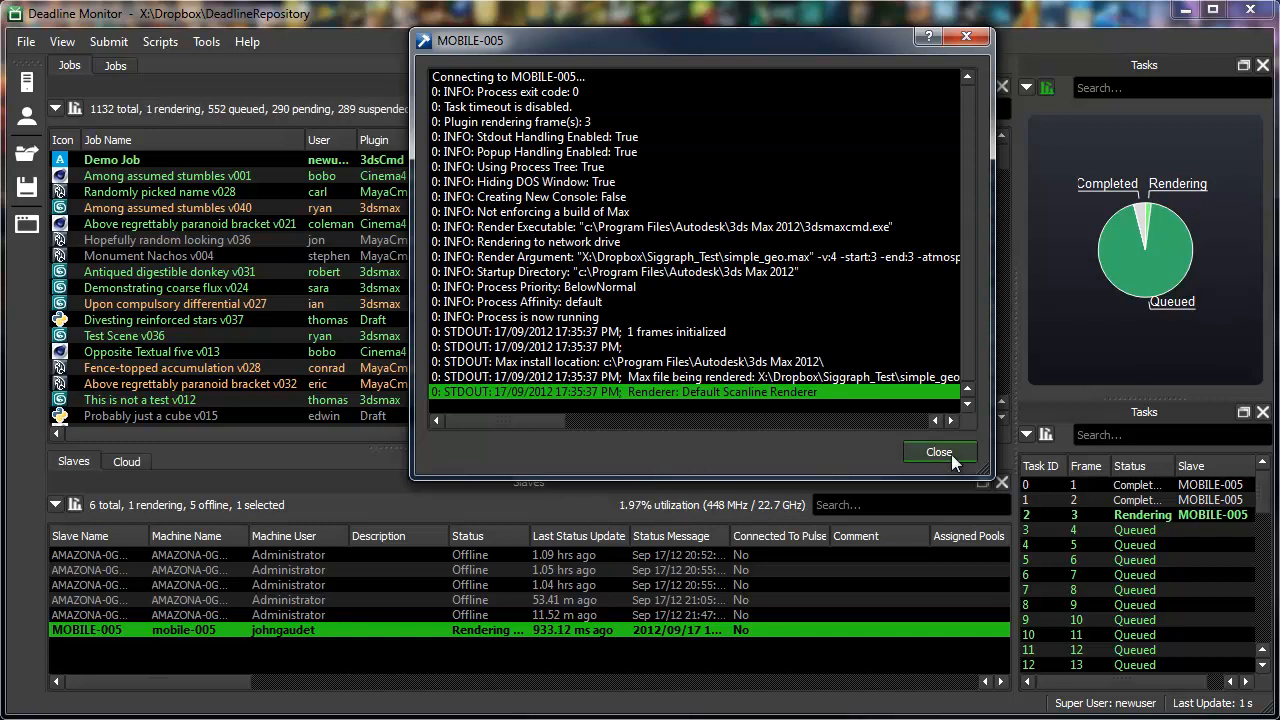
pyautogui.click(938, 452)
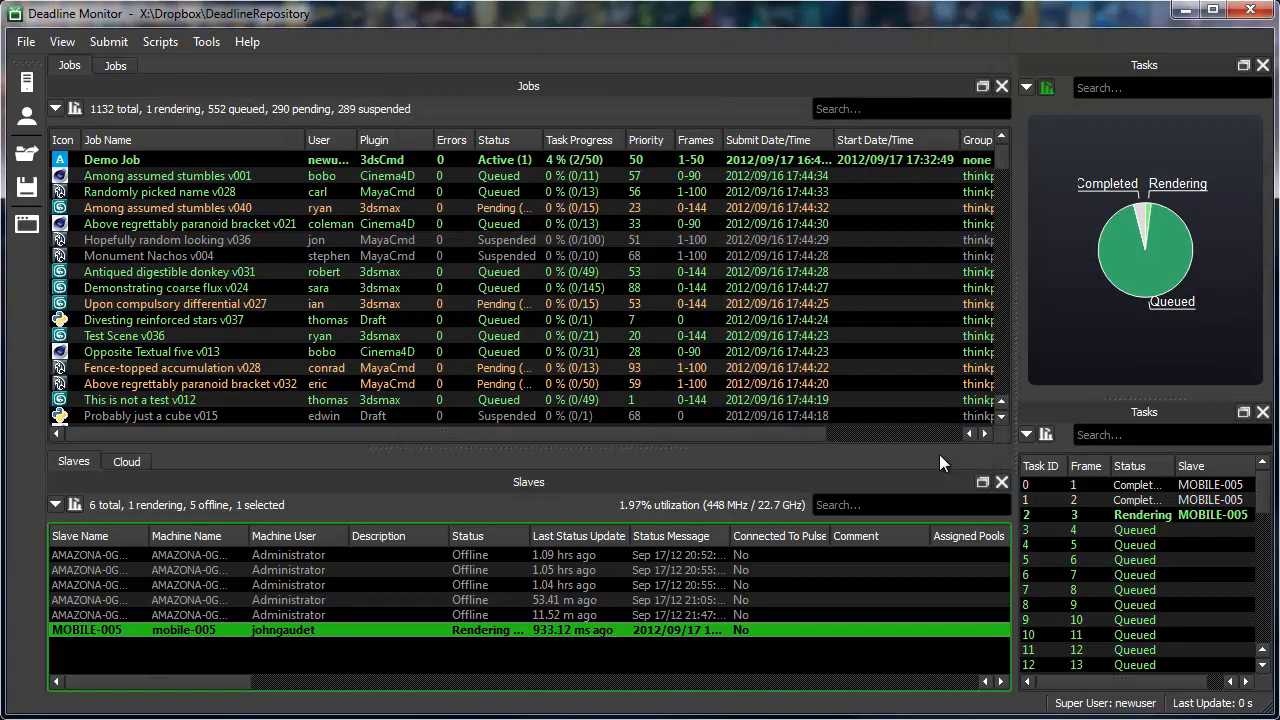
pyautogui.click(126, 460)
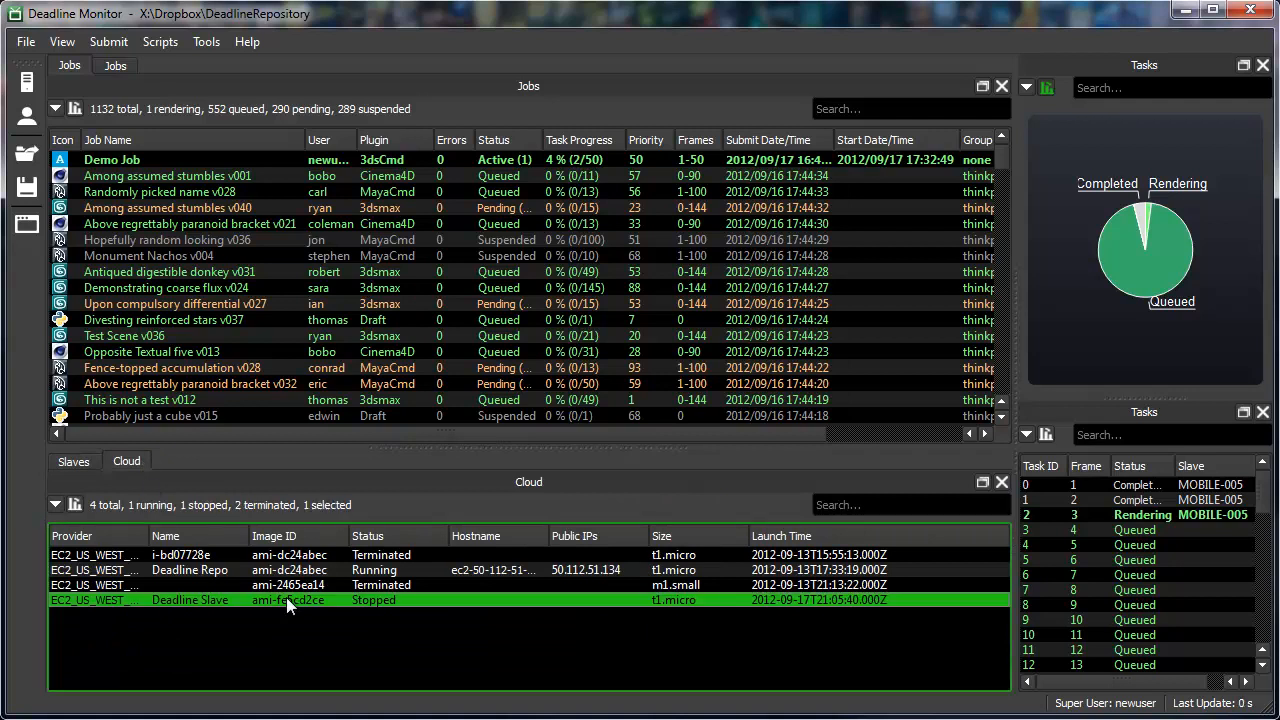
# - Clone the stopped Deadline Slave cloud instance into 5 new instances
pyautogui.rightClick(290, 600)
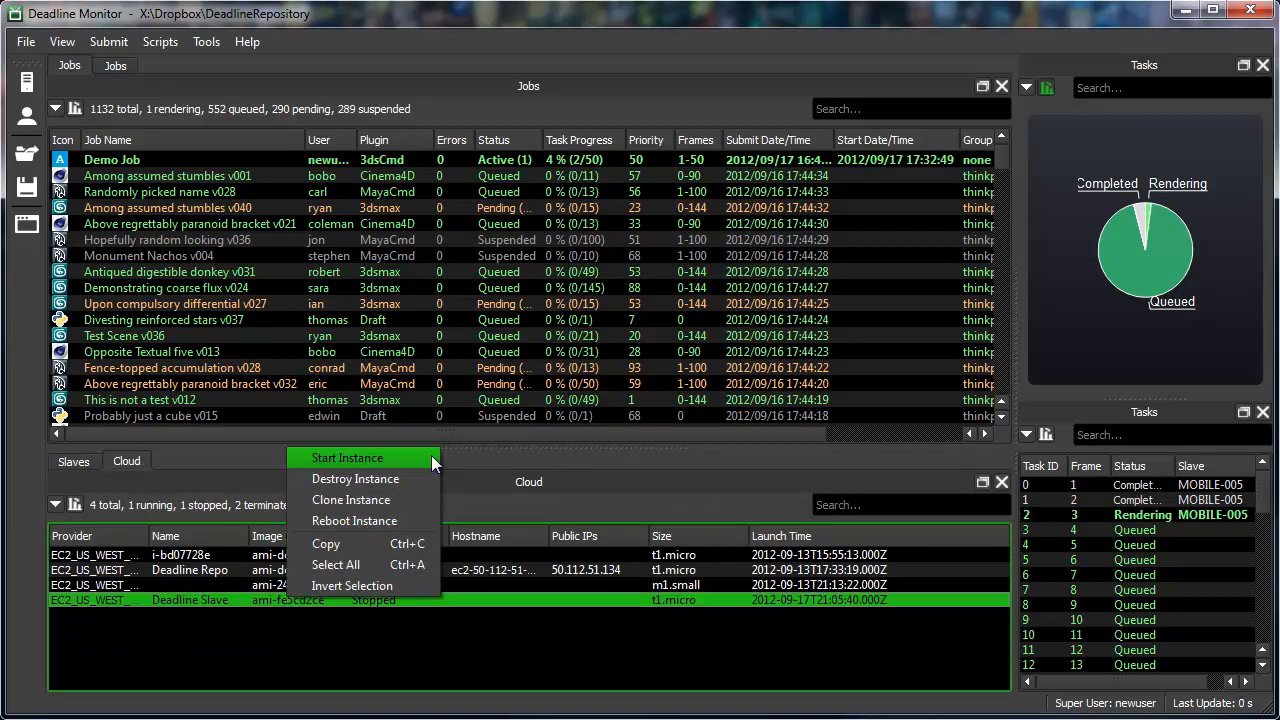
pyautogui.click(352, 500)
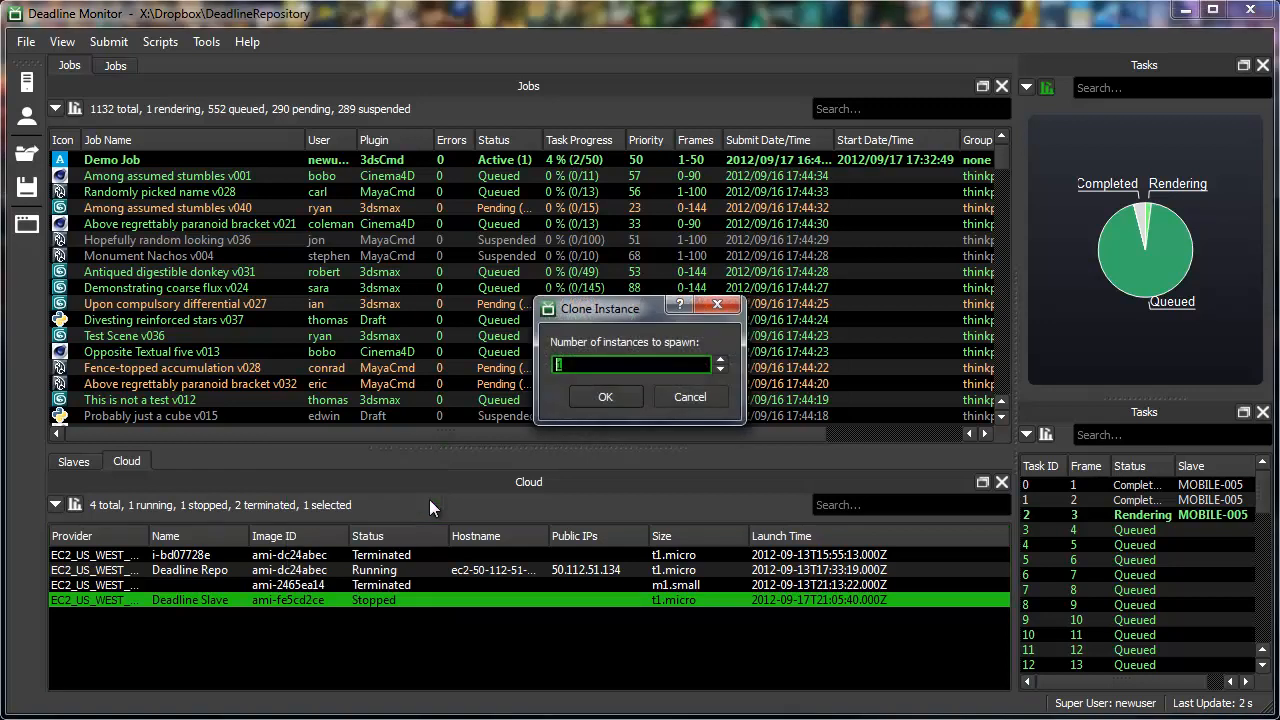
pyautogui.write('5')
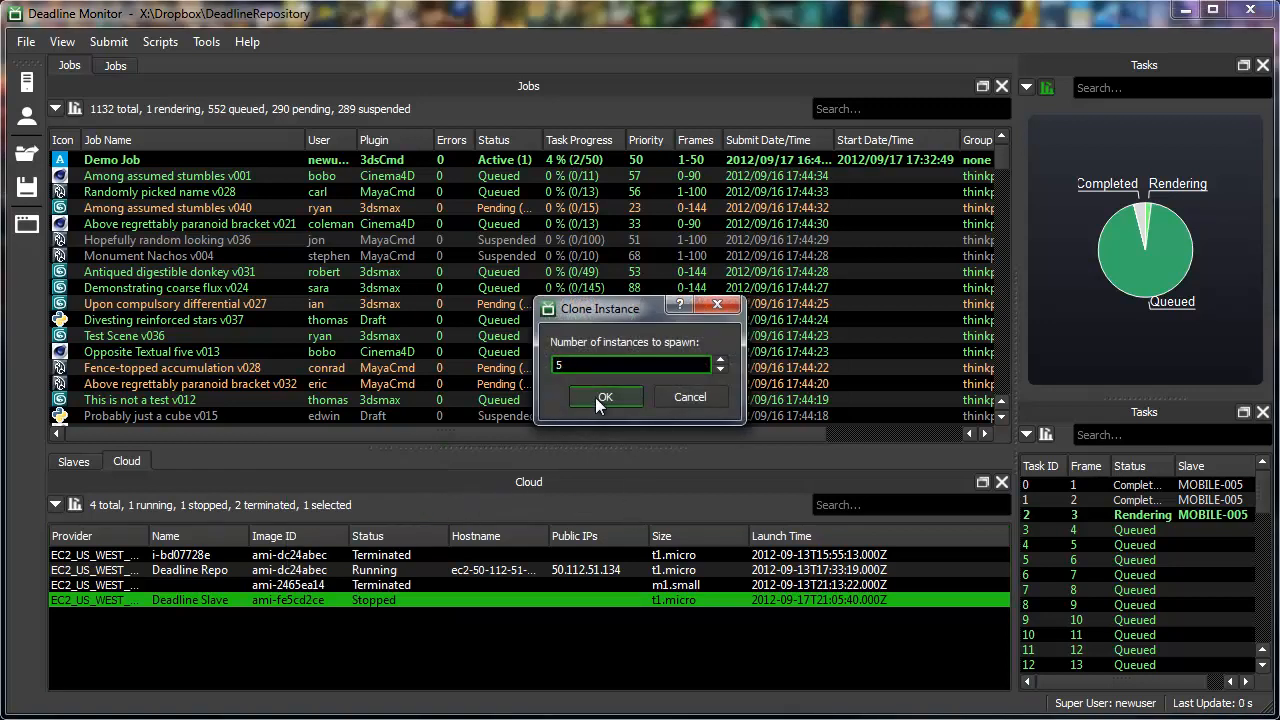
pyautogui.click(604, 396)
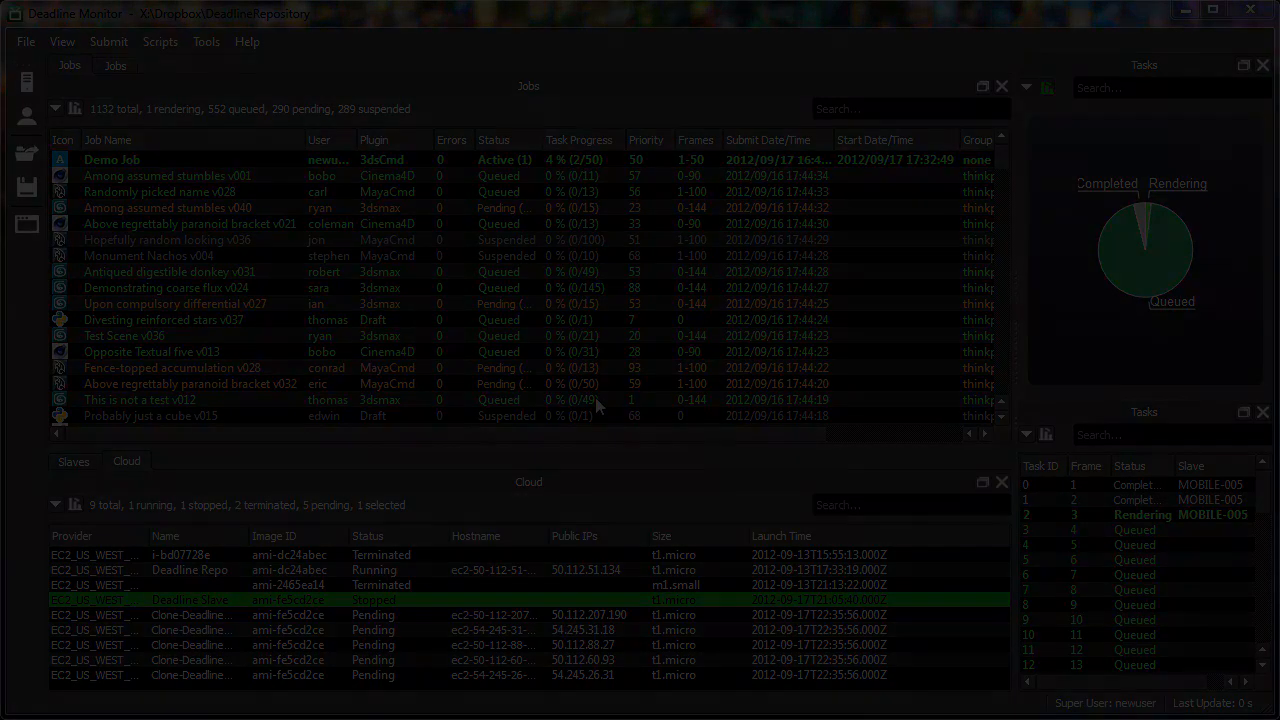
# - Return to the Slaves list showing the cloned AMAZONA slaves rendering Demo Job tasks
pyautogui.click(72, 444)
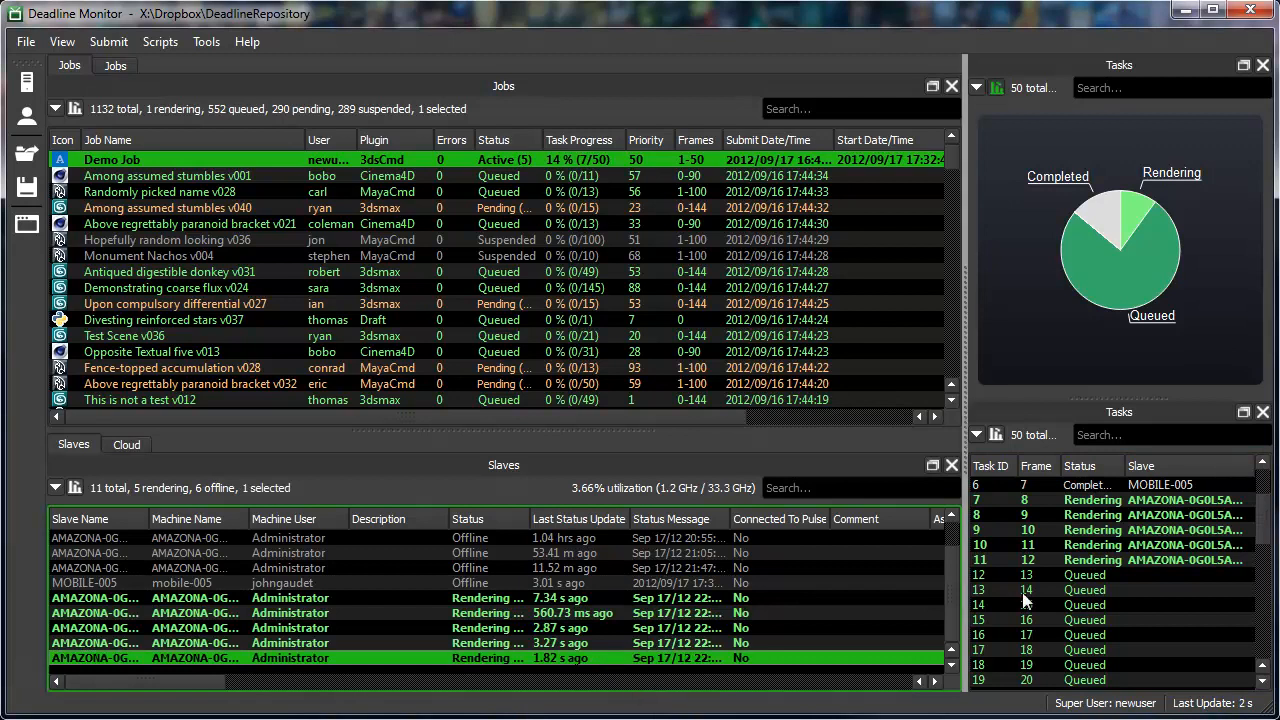
pyautogui.moveTo(1144, 584)
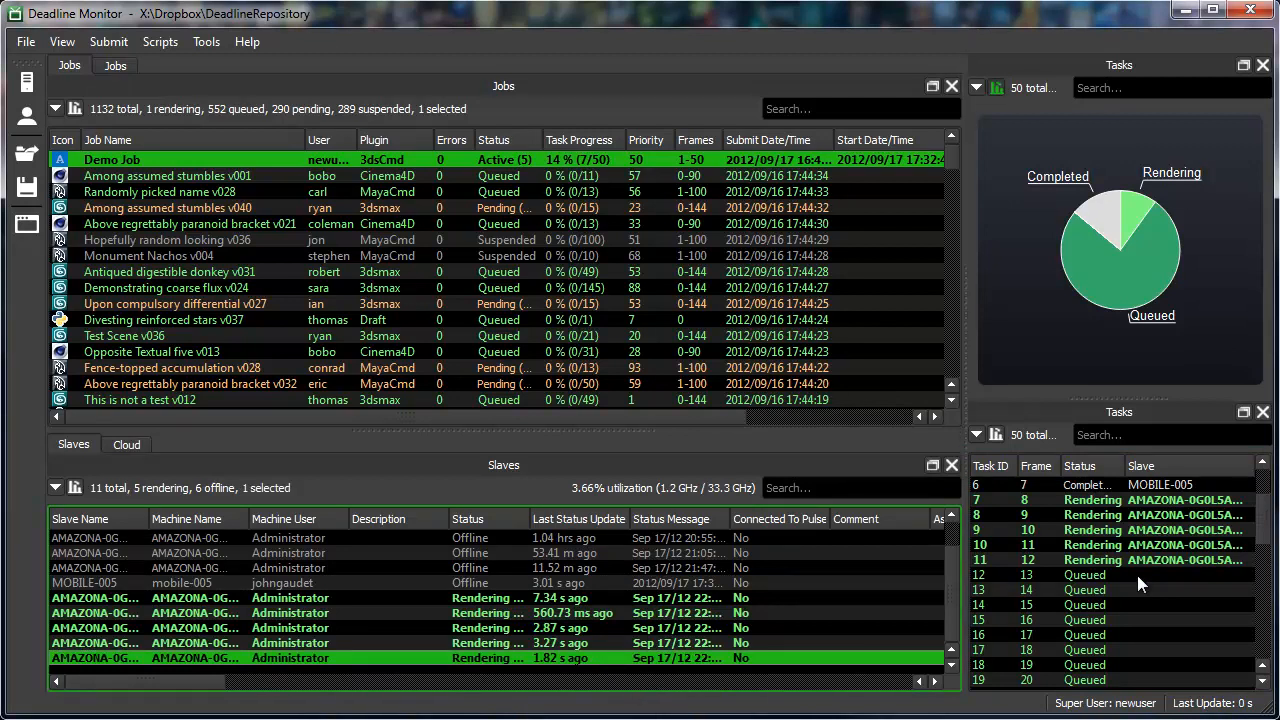